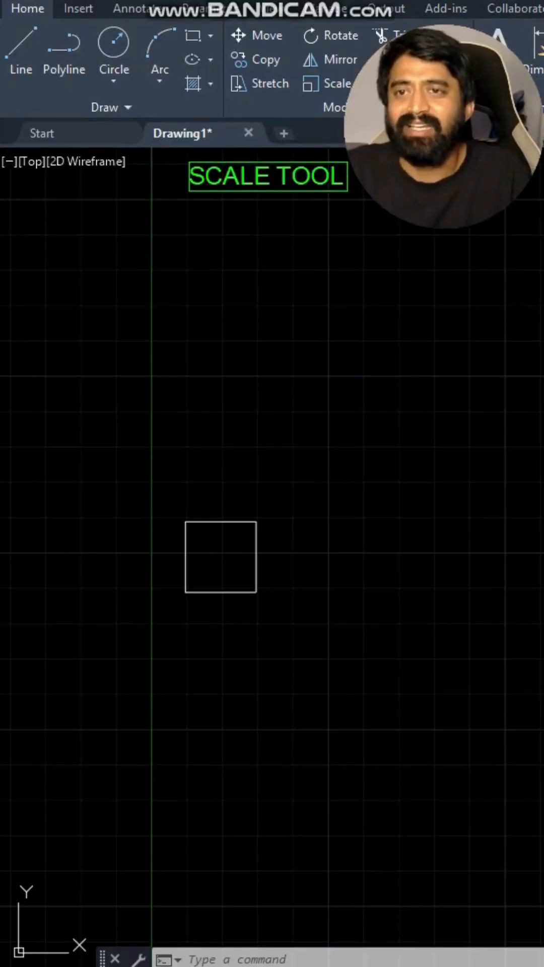
# - Run SC on the small square from its lower-left corner and enter a decimal scale factor
pyautogui.write('sc')
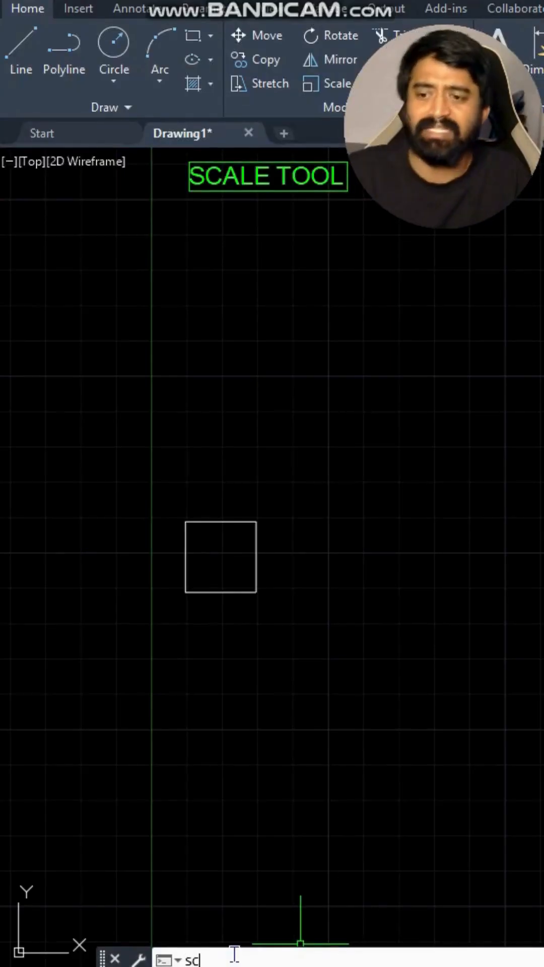
pyautogui.press('enter')
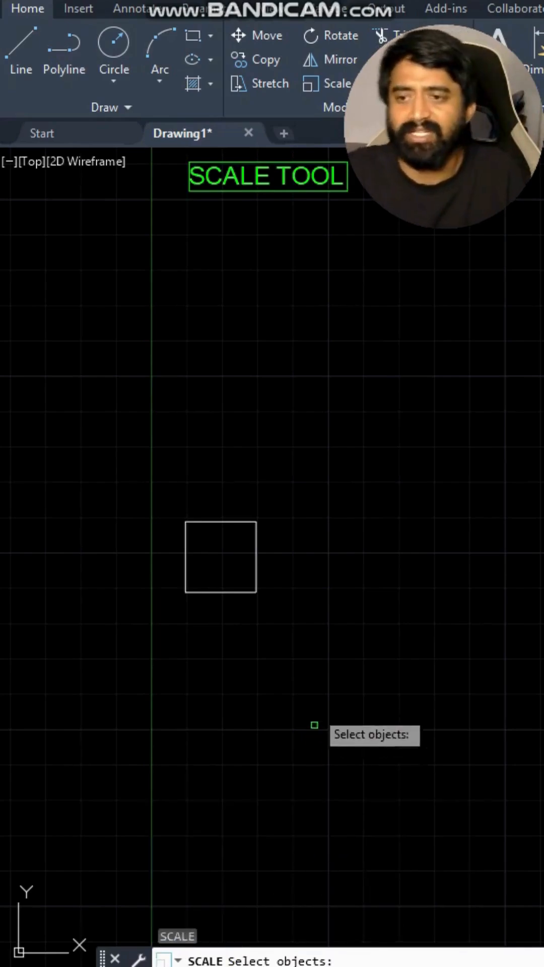
pyautogui.click(220, 556)
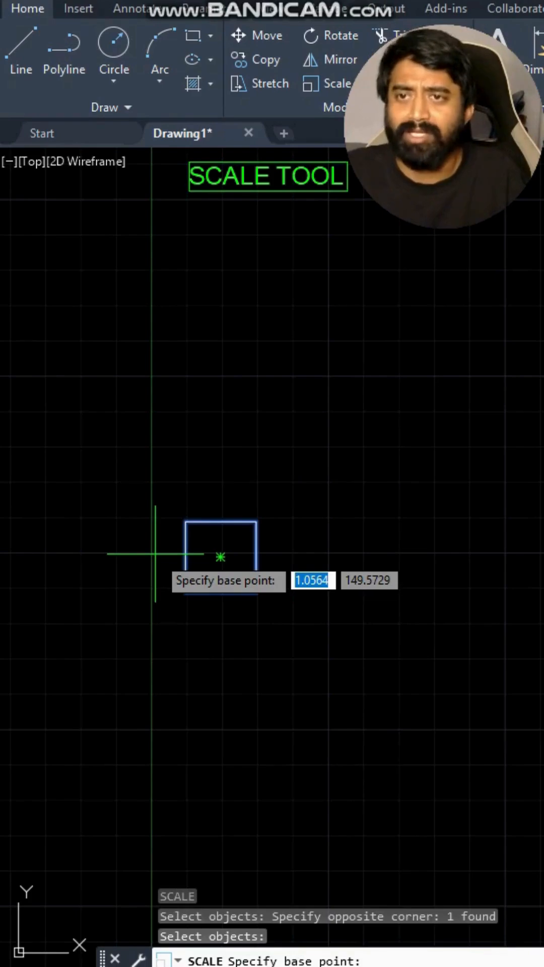
pyautogui.moveTo(186, 592)
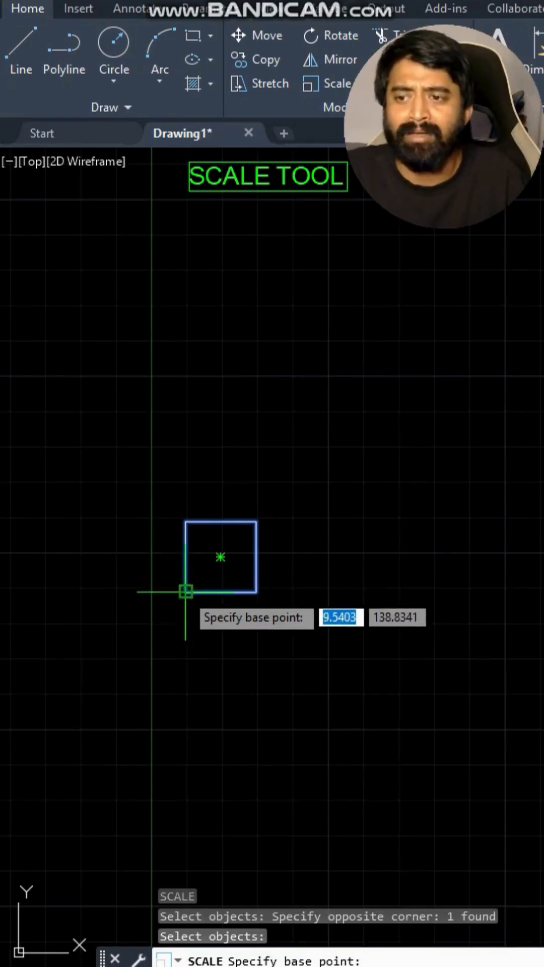
pyautogui.click(185, 591)
pyautogui.write('2')
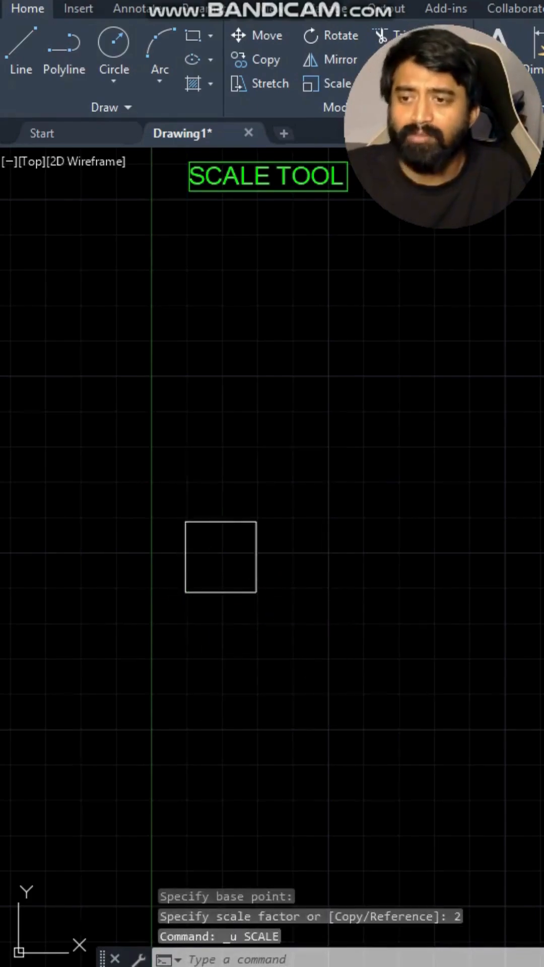
pyautogui.write('sc')
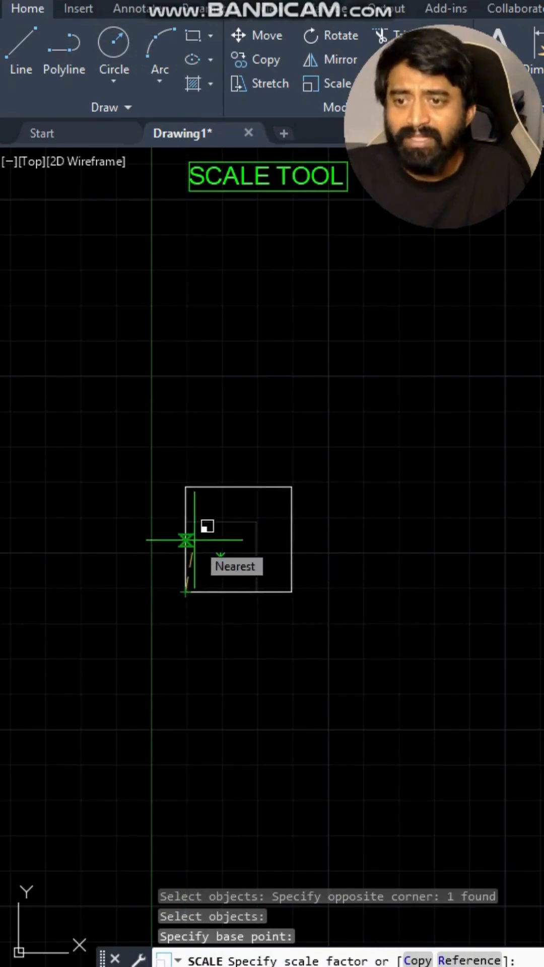
pyautogui.write('0.')
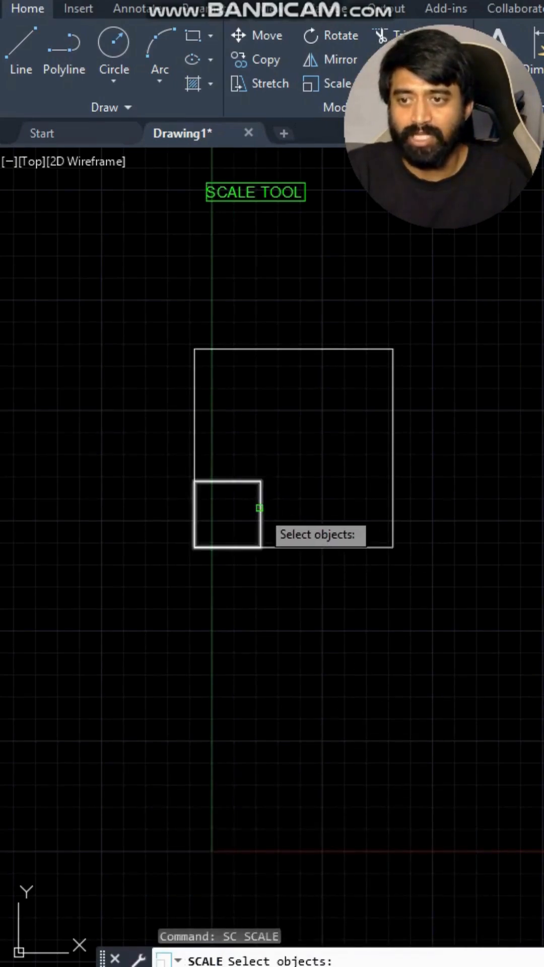
# - Rescale the small square by Reference from its lower-left corner to the larger square's length
pyautogui.click(227, 512)
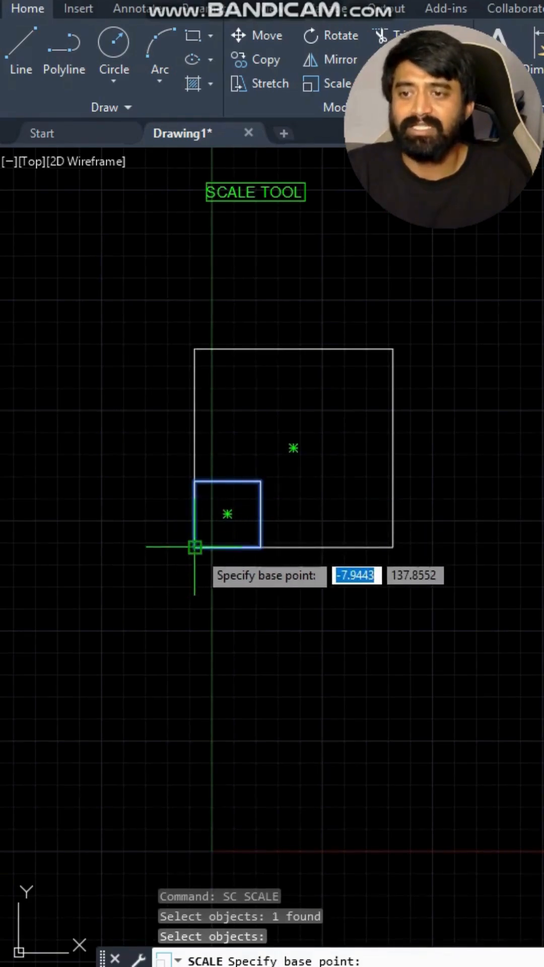
pyautogui.click(194, 546)
pyautogui.write('R')
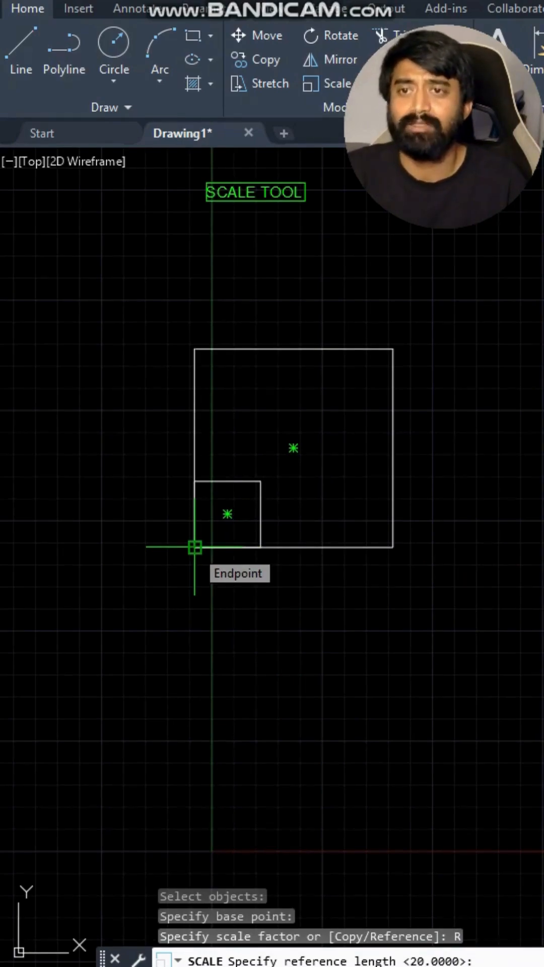
pyautogui.click(194, 548)
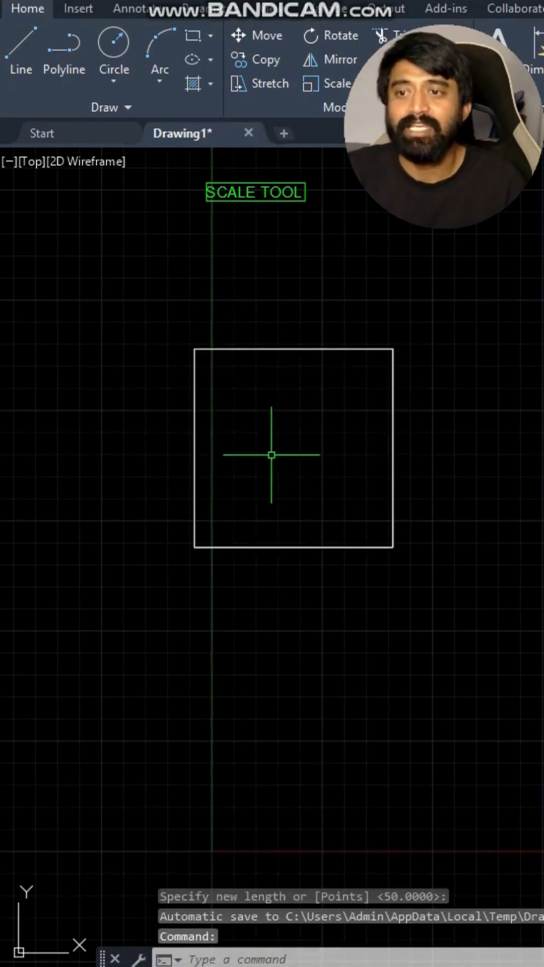
pyautogui.moveTo(217, 532)
pyautogui.write('E')
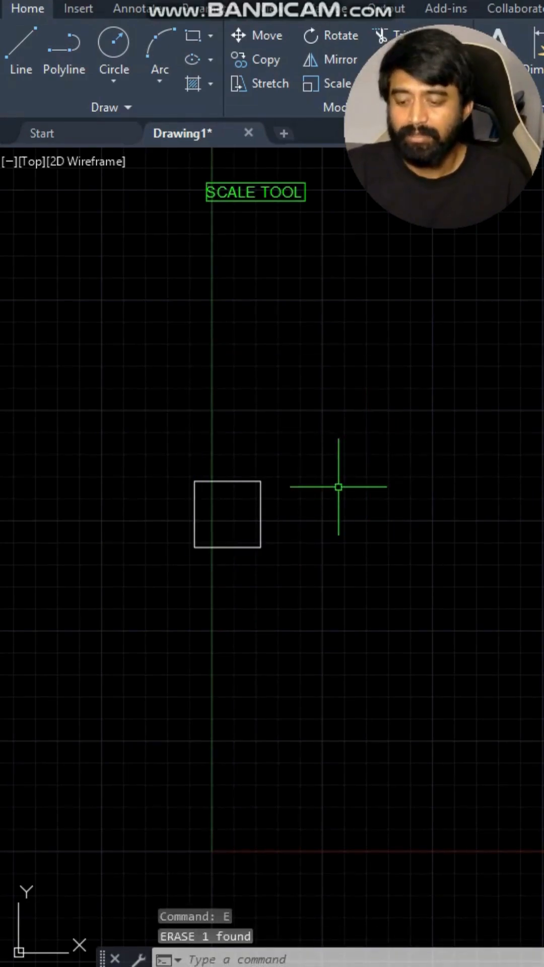
# - With only the small square left, start a new SCALE command via SC
pyautogui.write('SC')
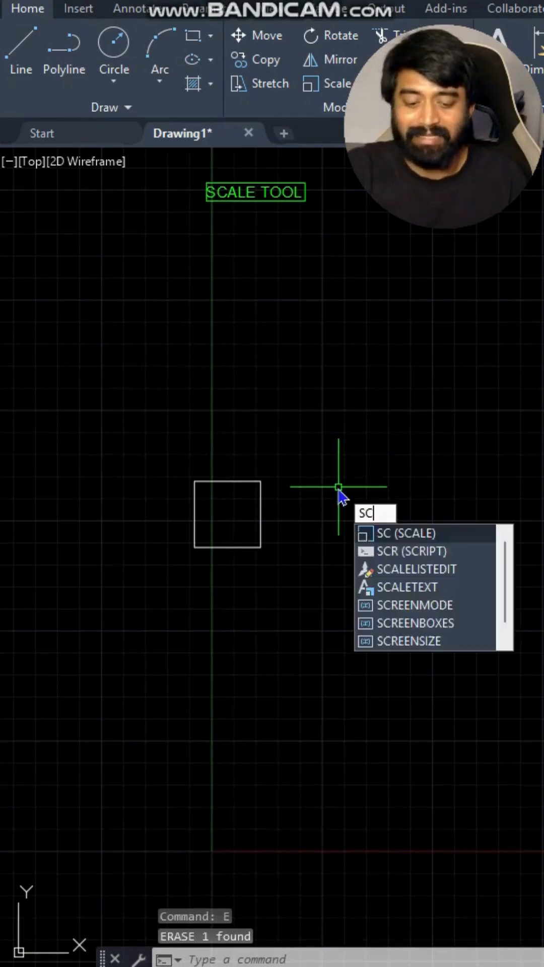
# - Scale the small square with Copy at factor 2 from its lower-left corner
pyautogui.press('Enter')
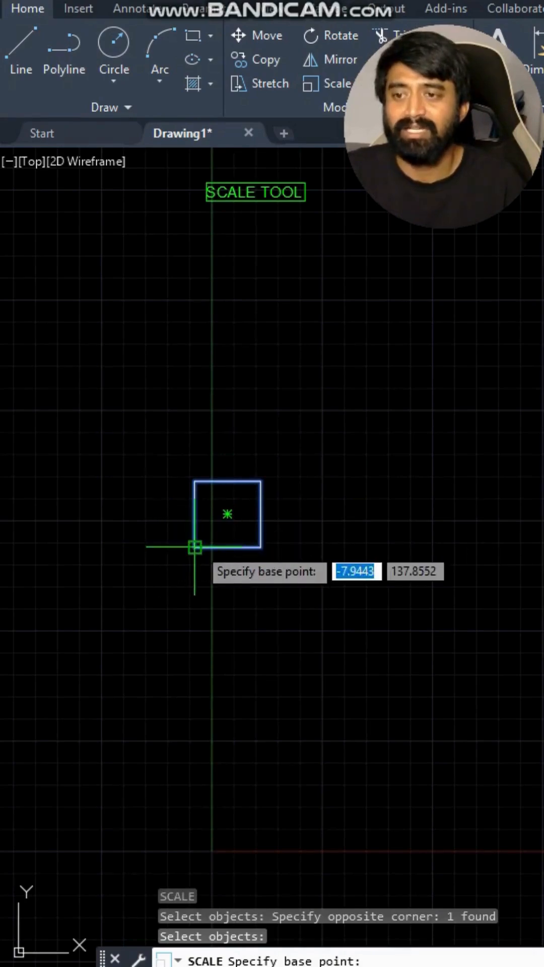
pyautogui.click(194, 548)
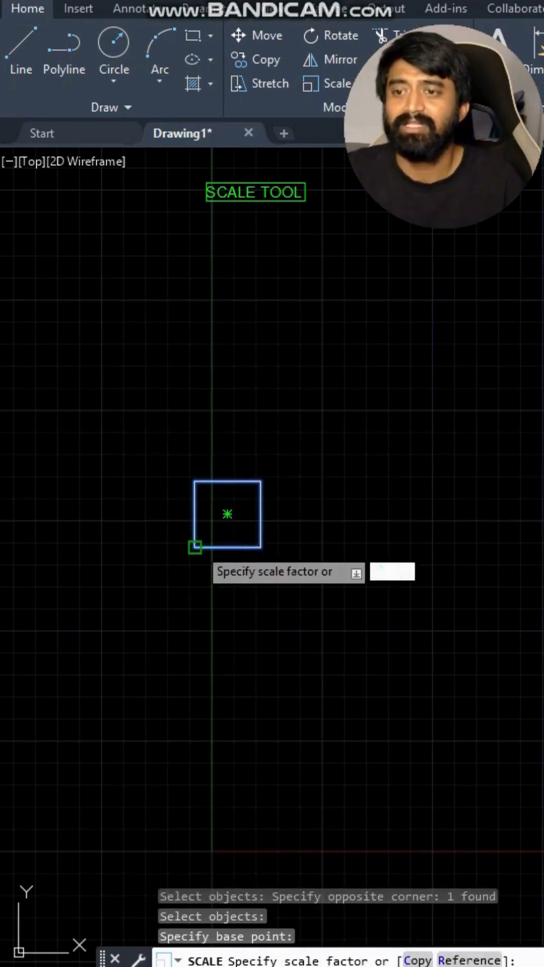
pyautogui.moveTo(250, 435)
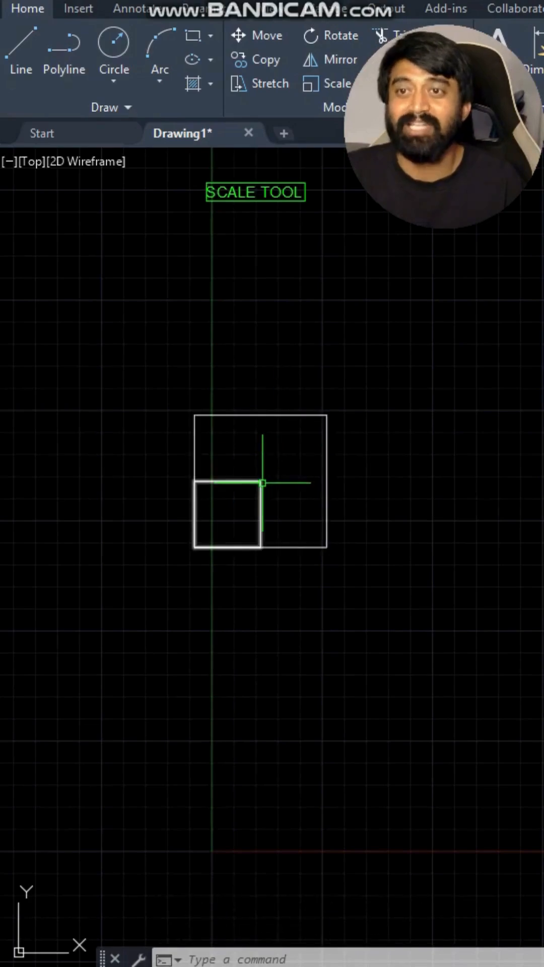
pyautogui.moveTo(261, 482)
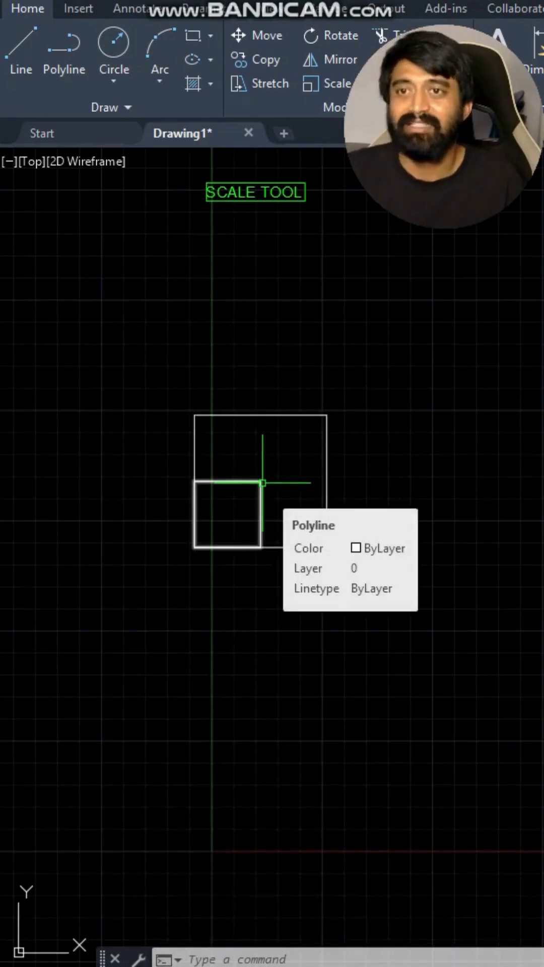